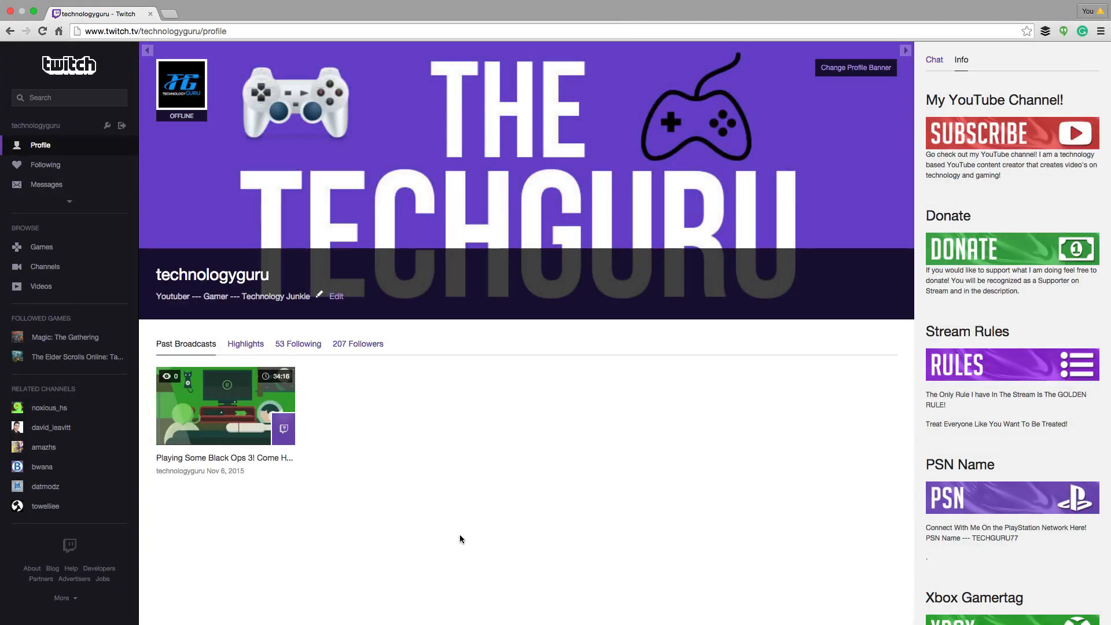
mouse_move(452, 517)
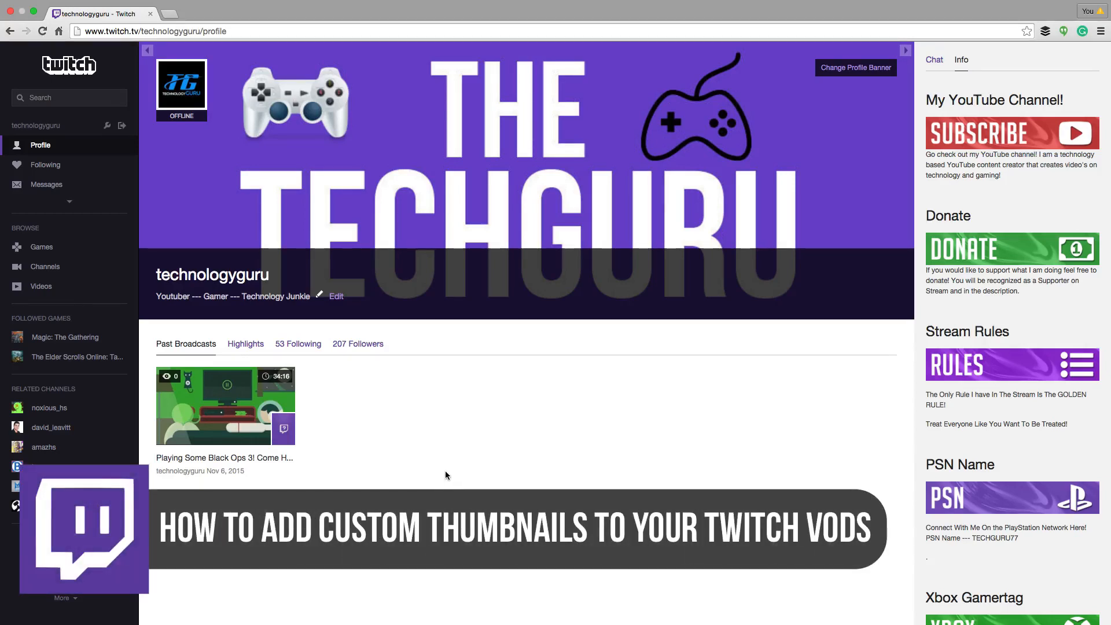
mouse_move(440, 473)
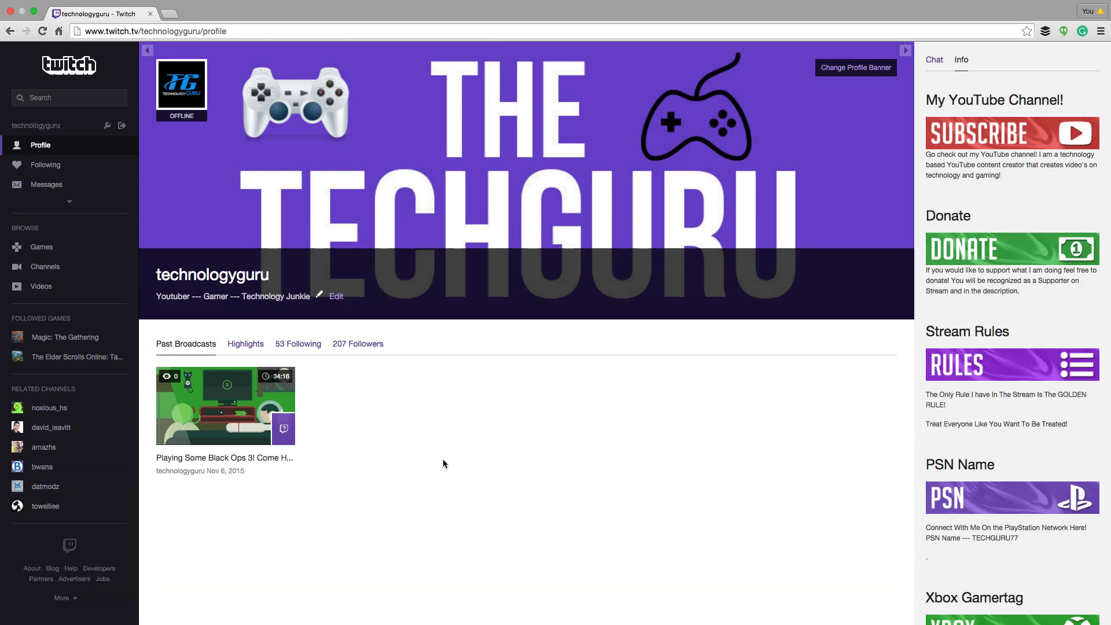
mouse_move(455, 463)
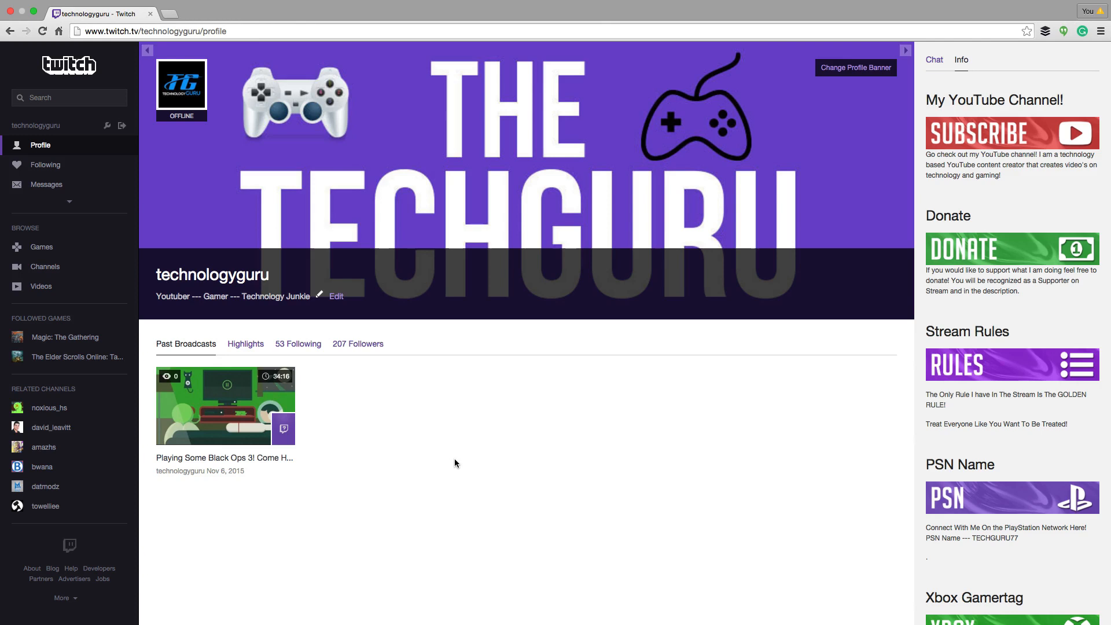
mouse_move(451, 469)
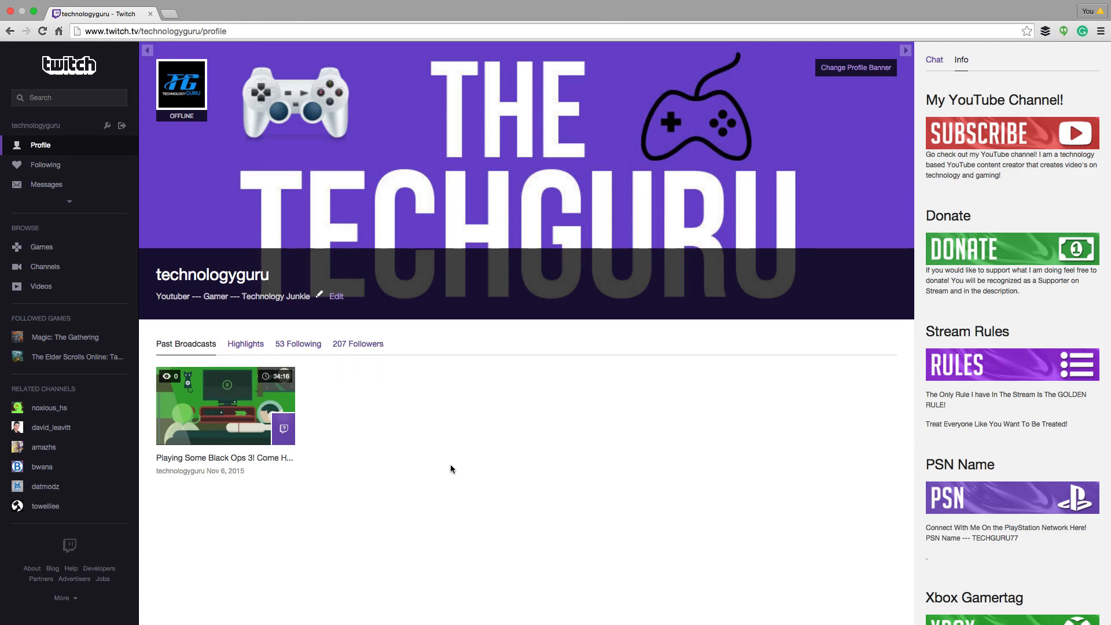
mouse_move(541, 425)
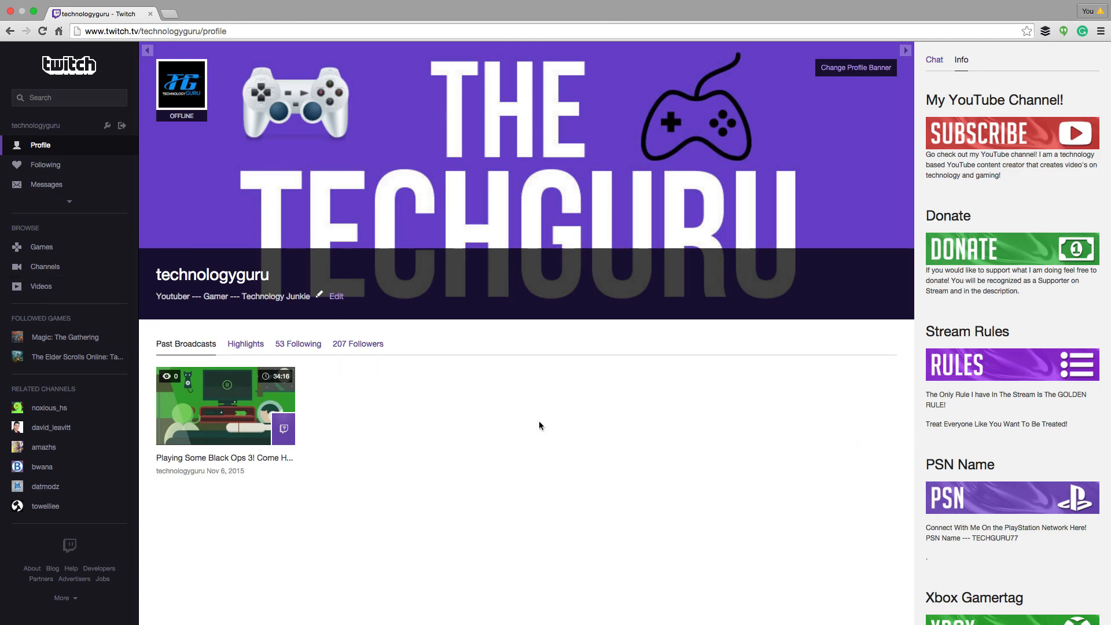
mouse_move(262, 305)
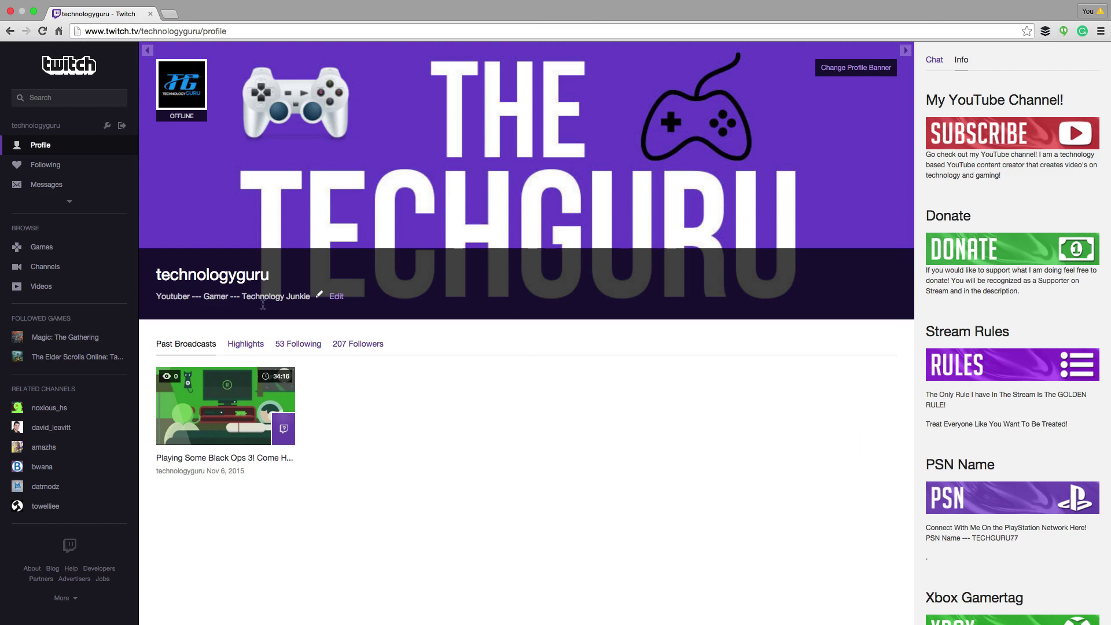
Step: Expand the left sidebar below Messages to reveal Video Manager and Dashboard
left_click(62, 201)
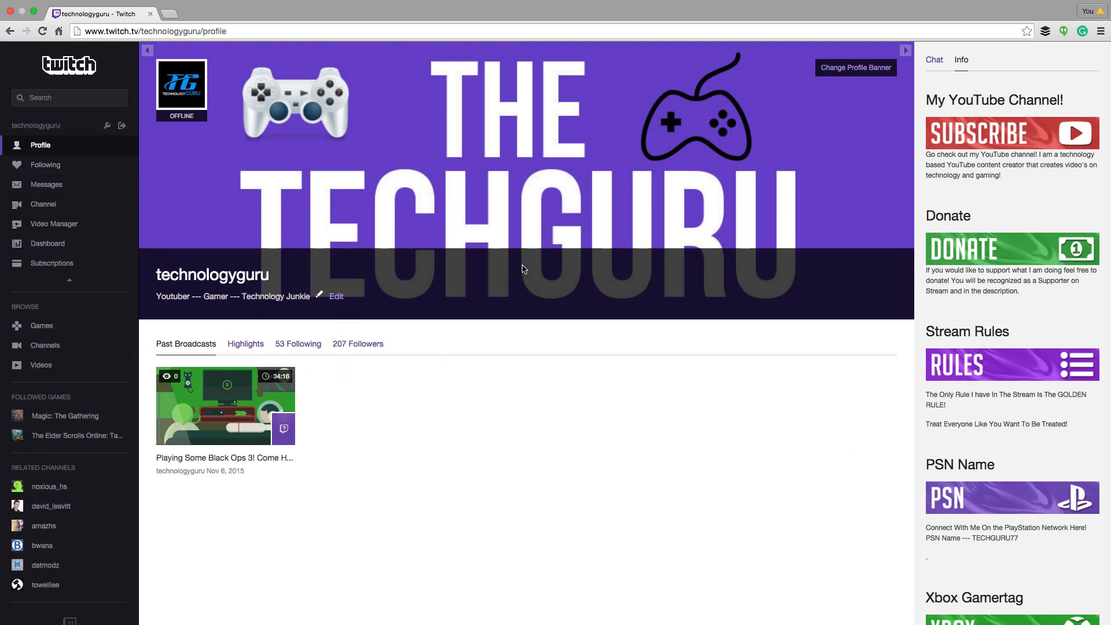
mouse_move(200, 383)
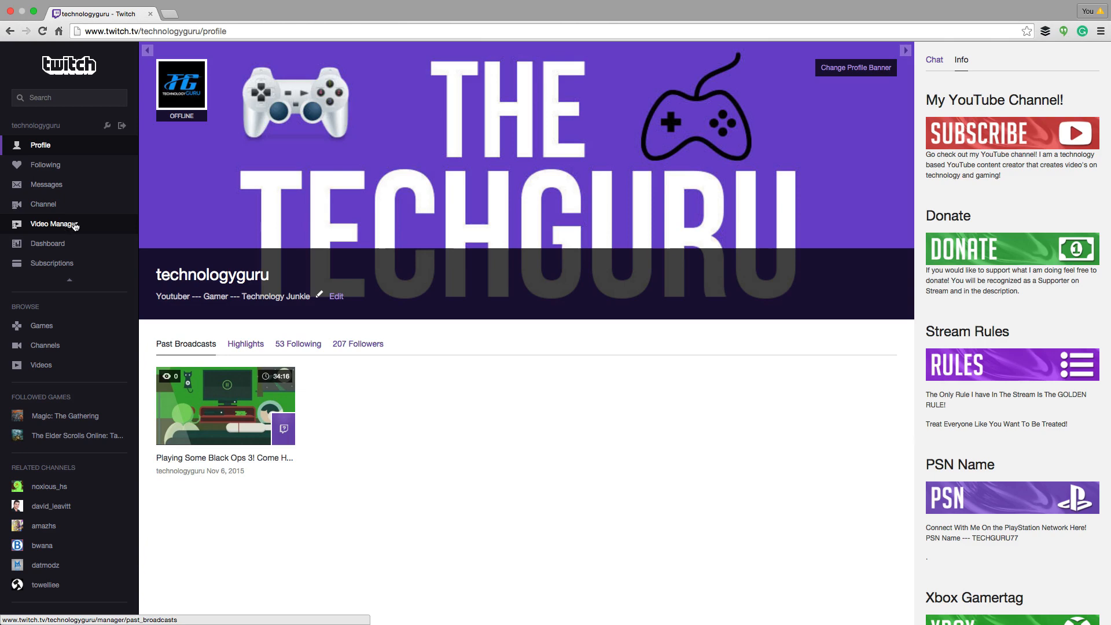
Step: Go to Video Manager and open More options for the Black Ops 3 broadcast
left_click(51, 224)
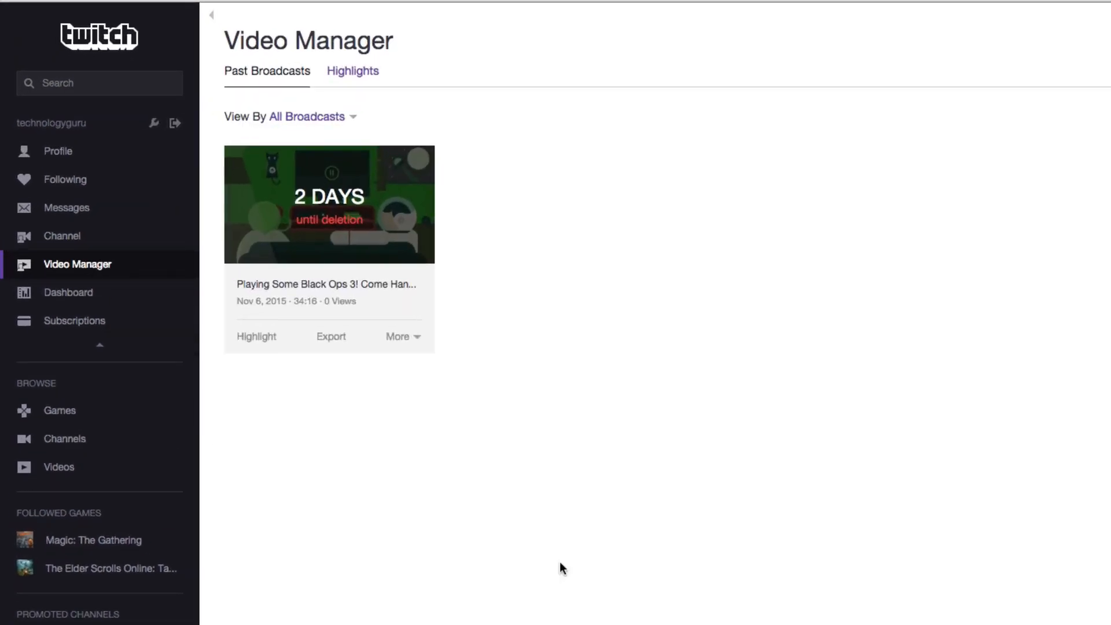
mouse_move(472, 299)
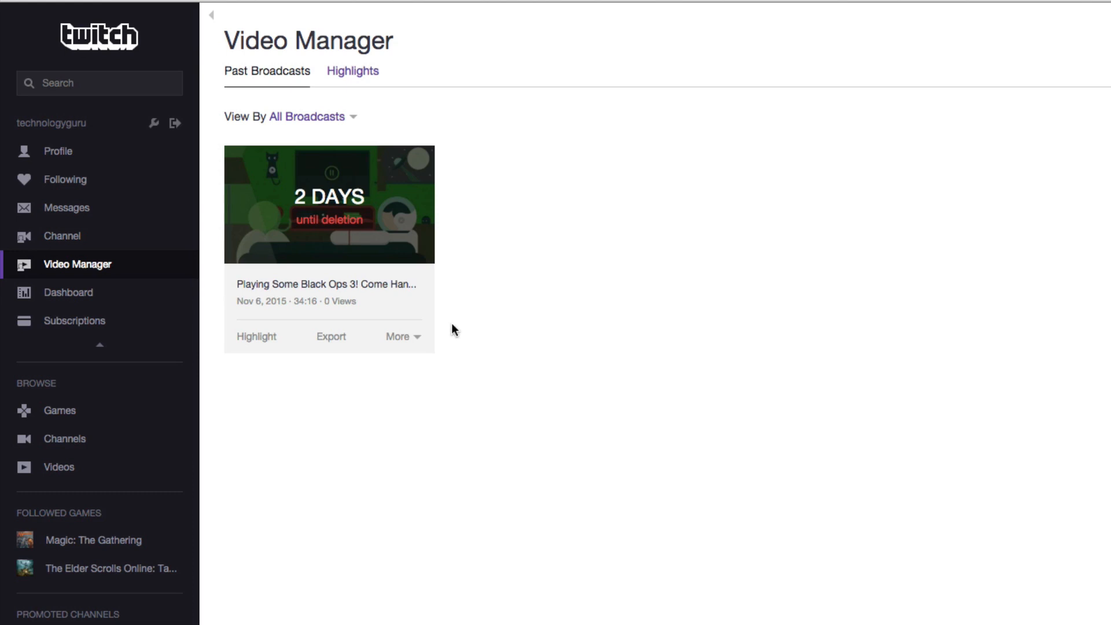
mouse_move(501, 426)
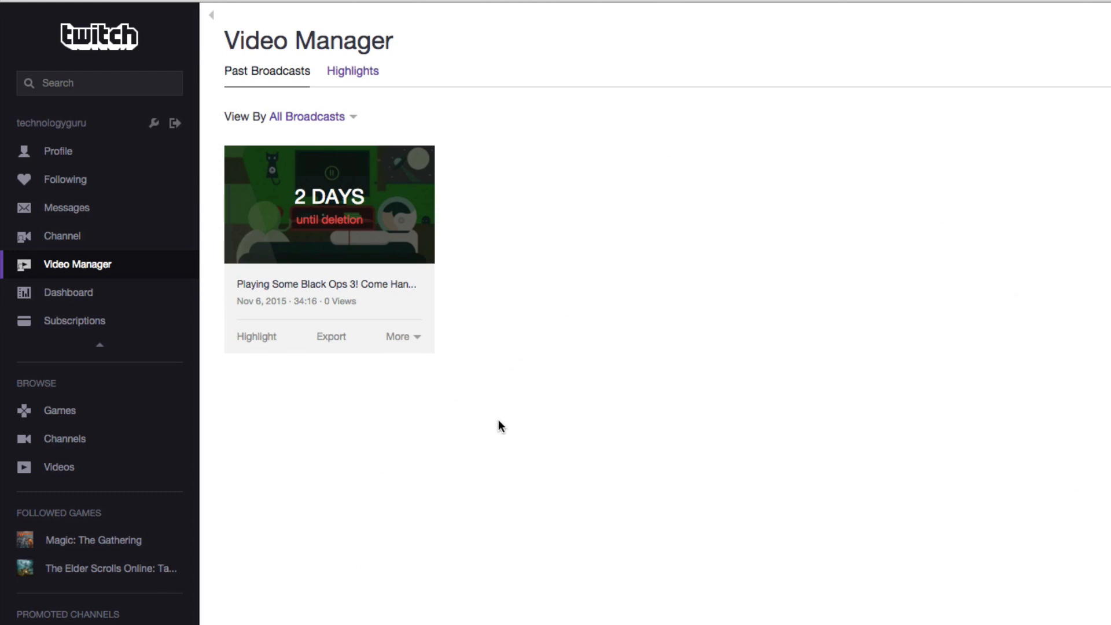
left_click(398, 336)
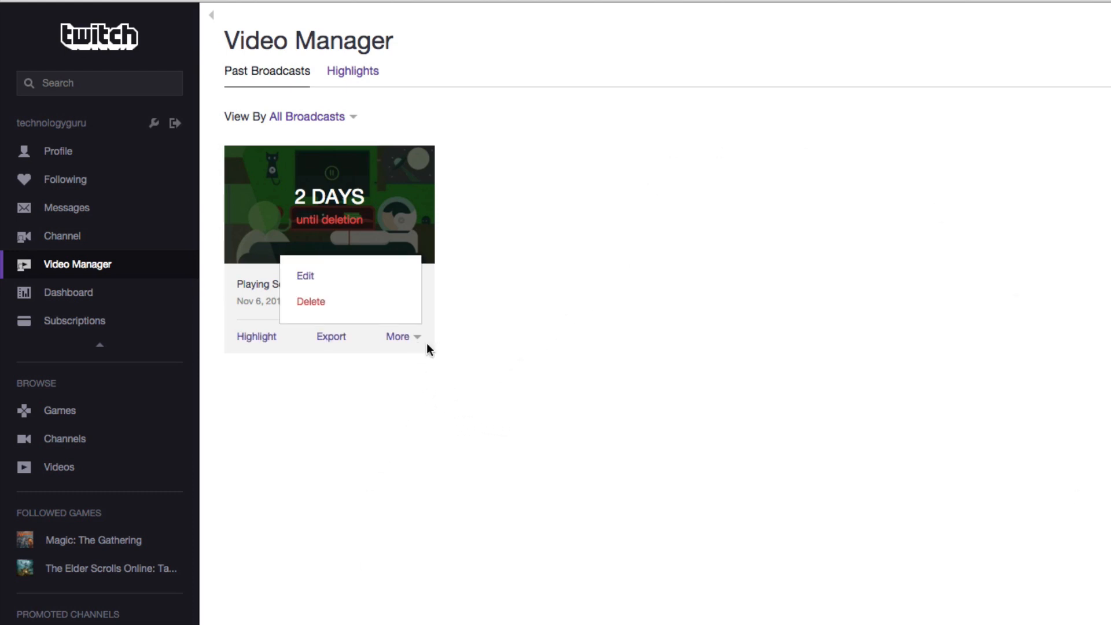
Step: Save a gameplay frame as the broadcast's thumbnail and reopen its More options
left_click(305, 276)
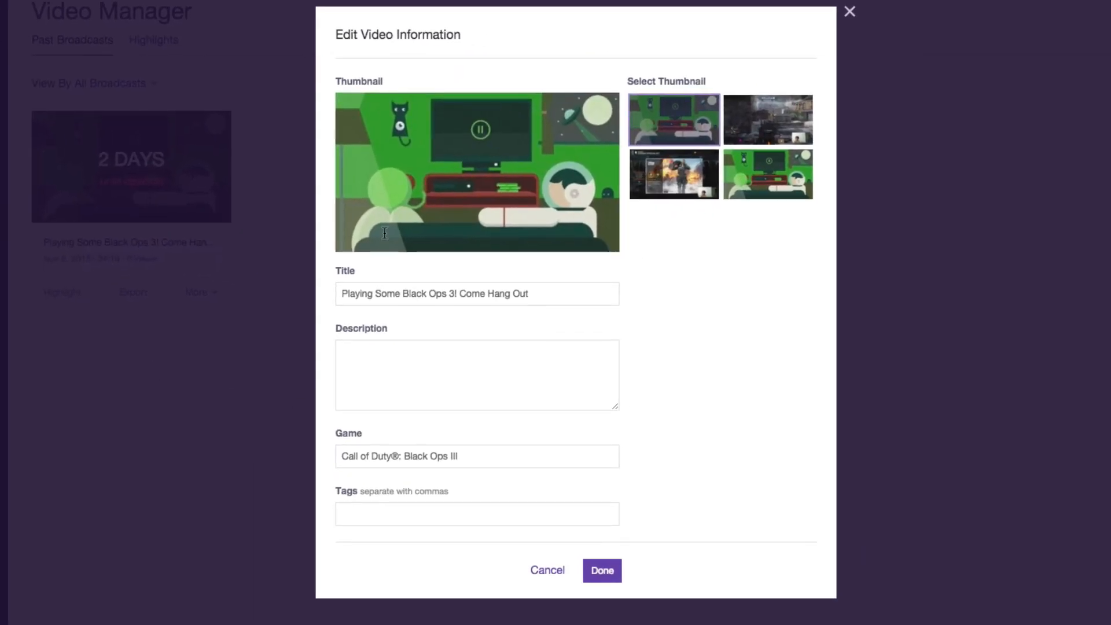
mouse_move(469, 300)
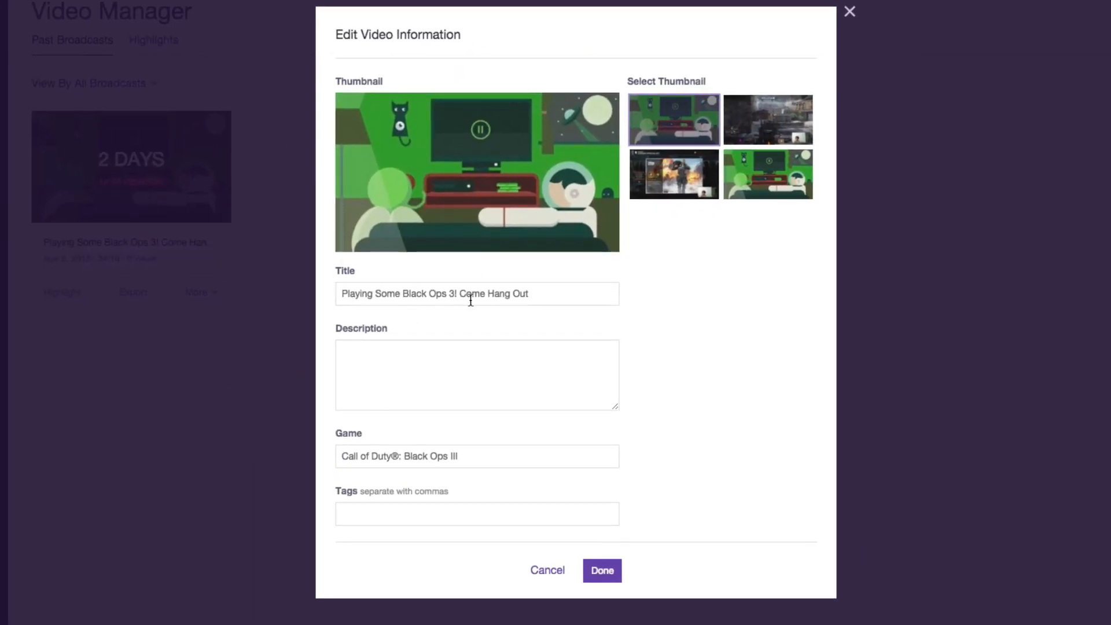
mouse_move(735, 250)
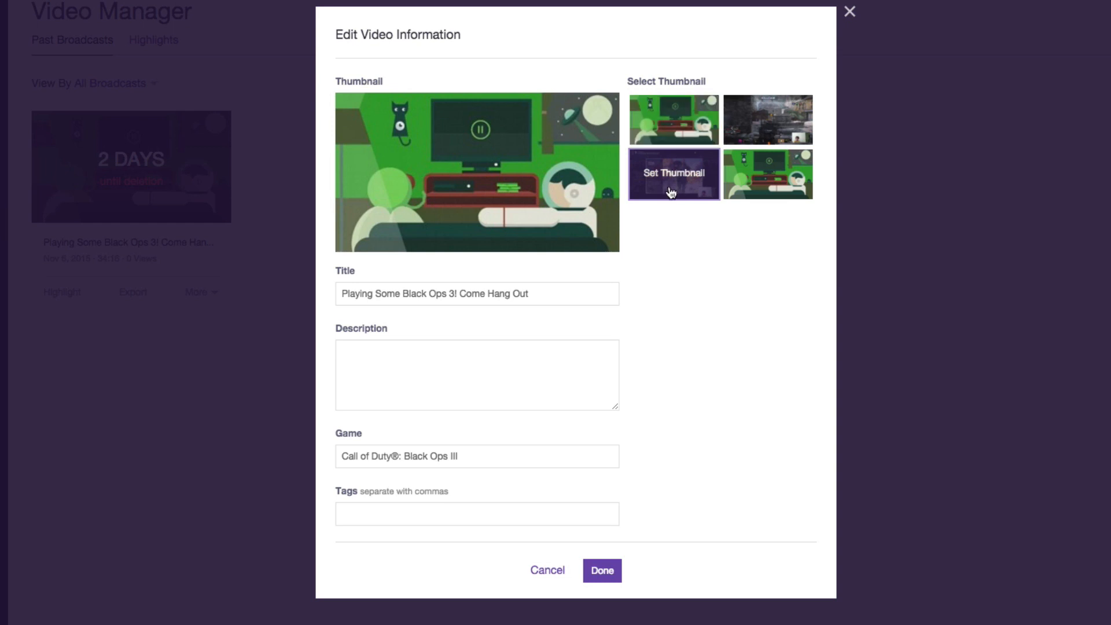
mouse_move(671, 178)
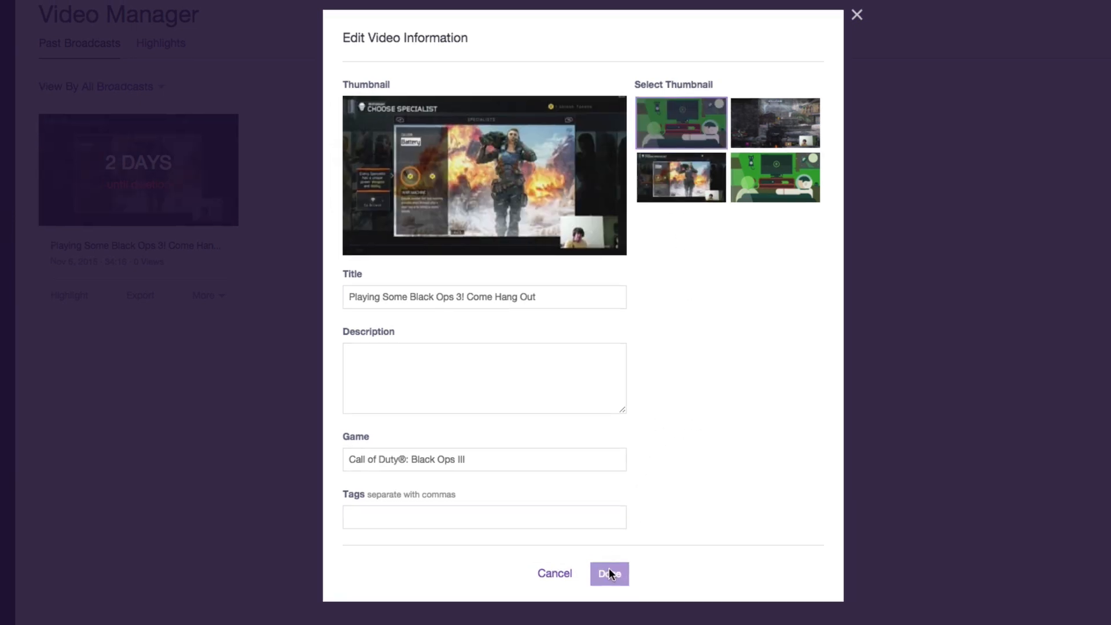
left_click(608, 573)
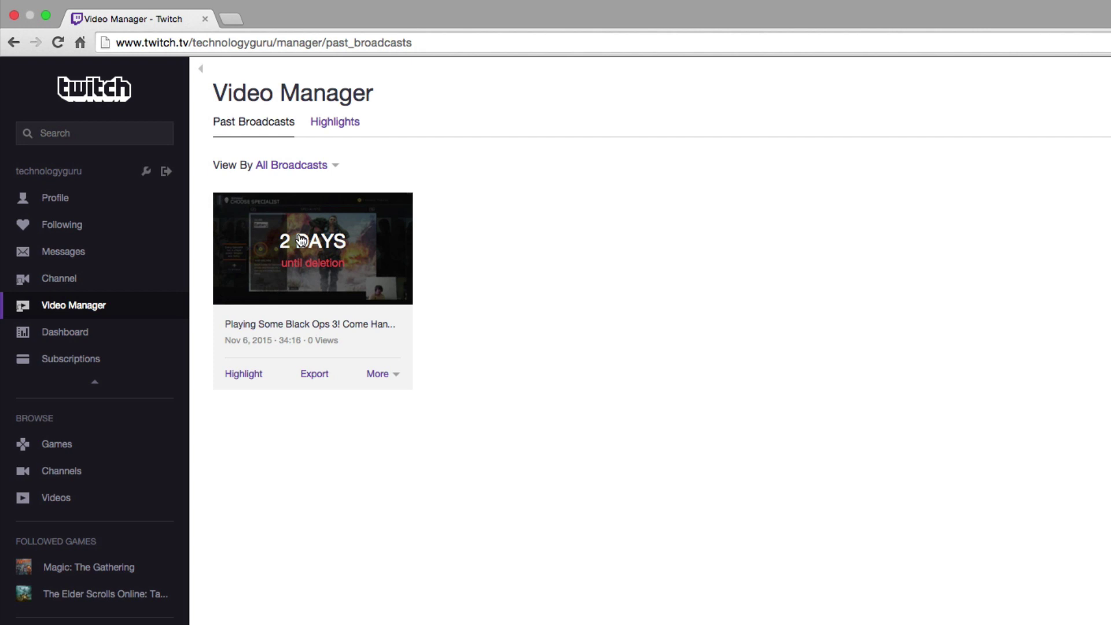
mouse_move(284, 309)
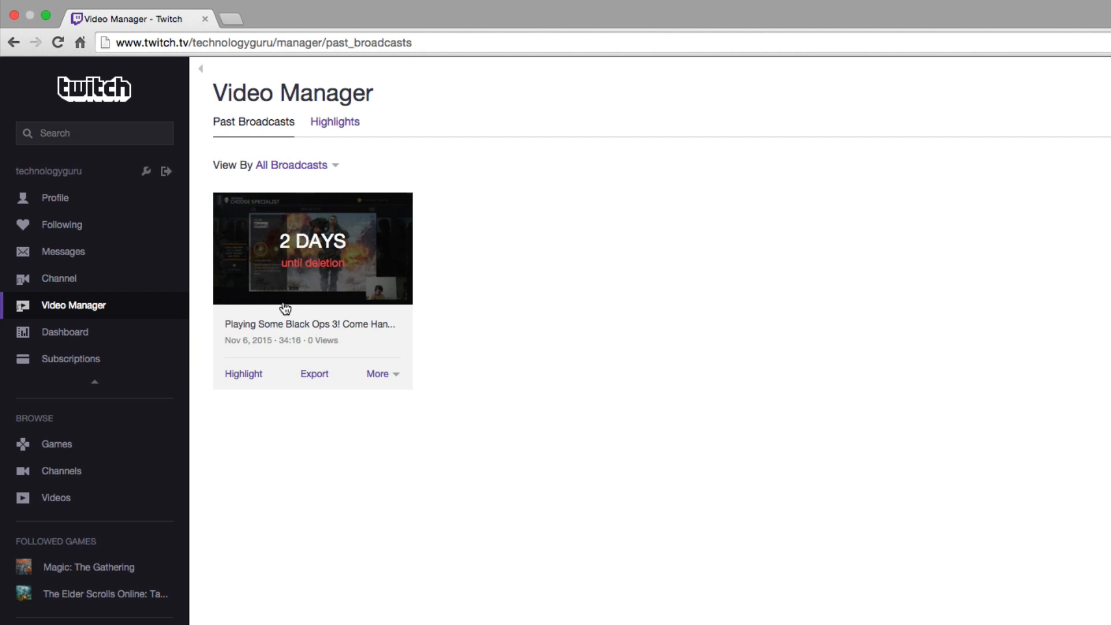
left_click(376, 374)
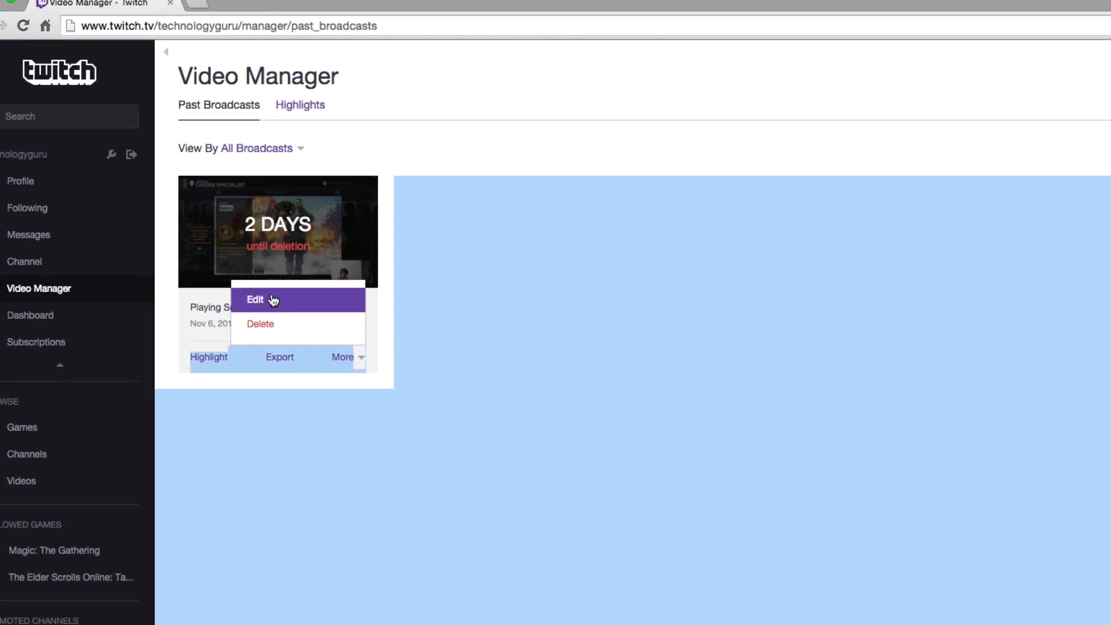
Step: Reopen Edit Video Information for the Black Ops 3 broadcast to verify the thumbnail
left_click(254, 299)
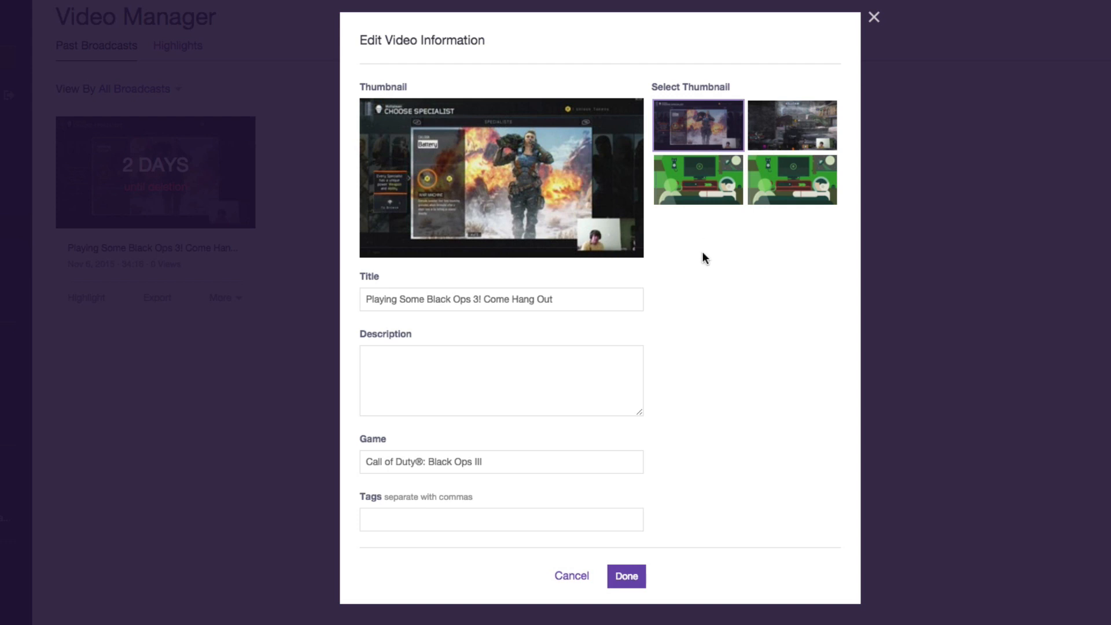
mouse_move(685, 278)
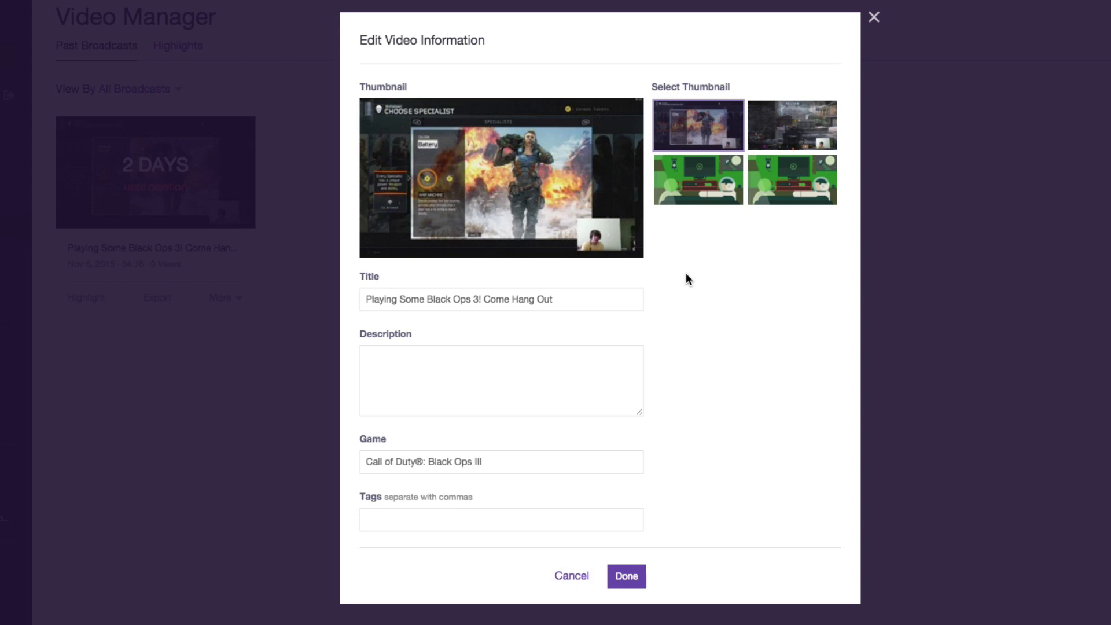
mouse_move(695, 281)
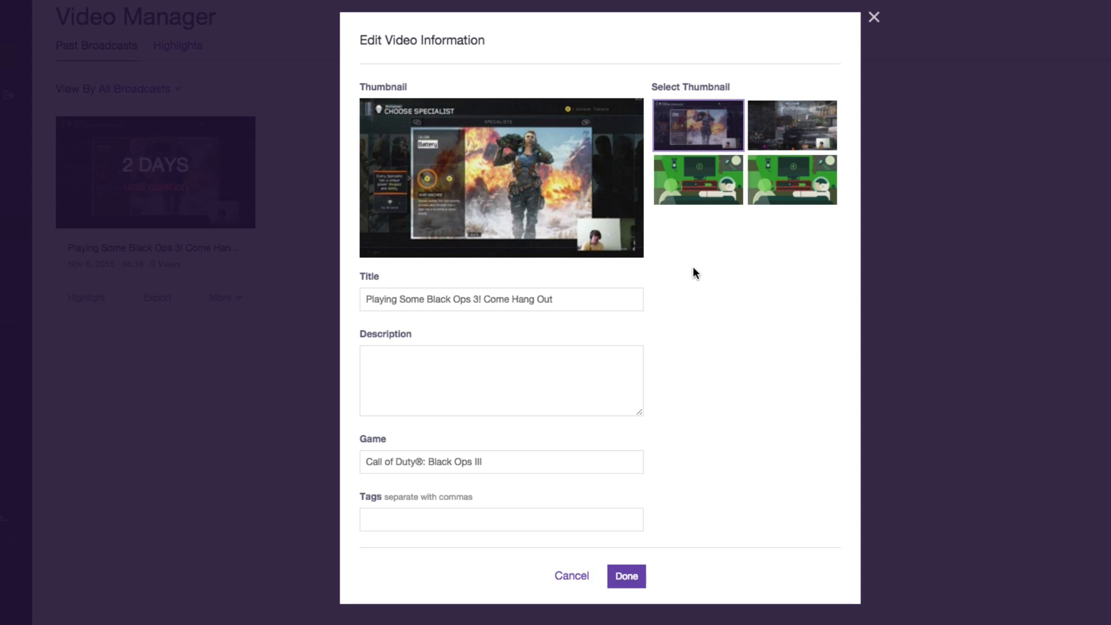
mouse_move(703, 254)
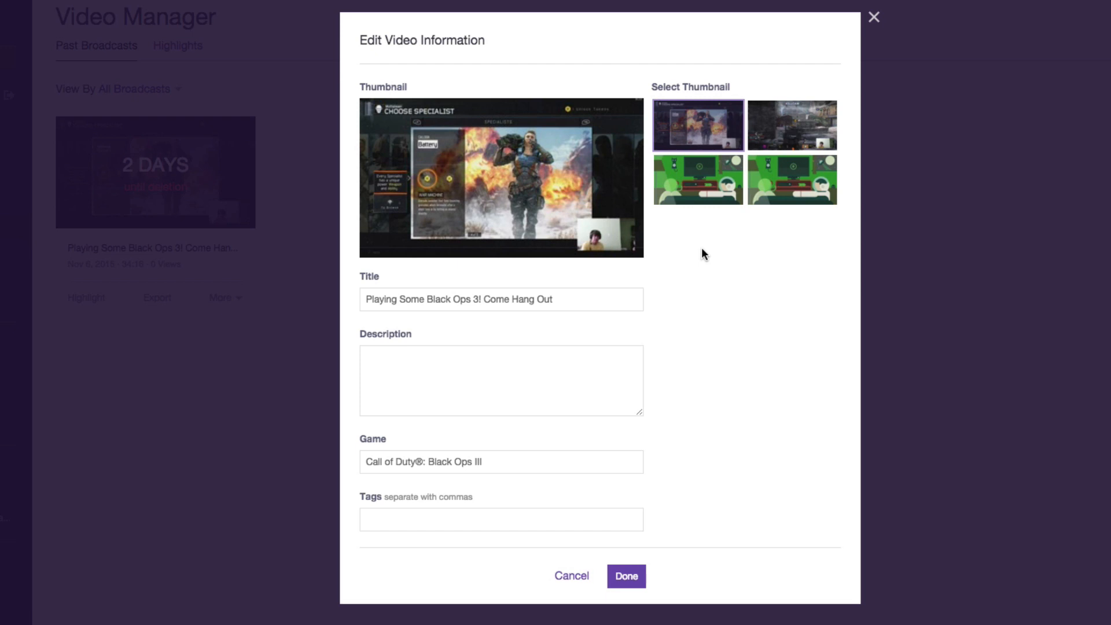